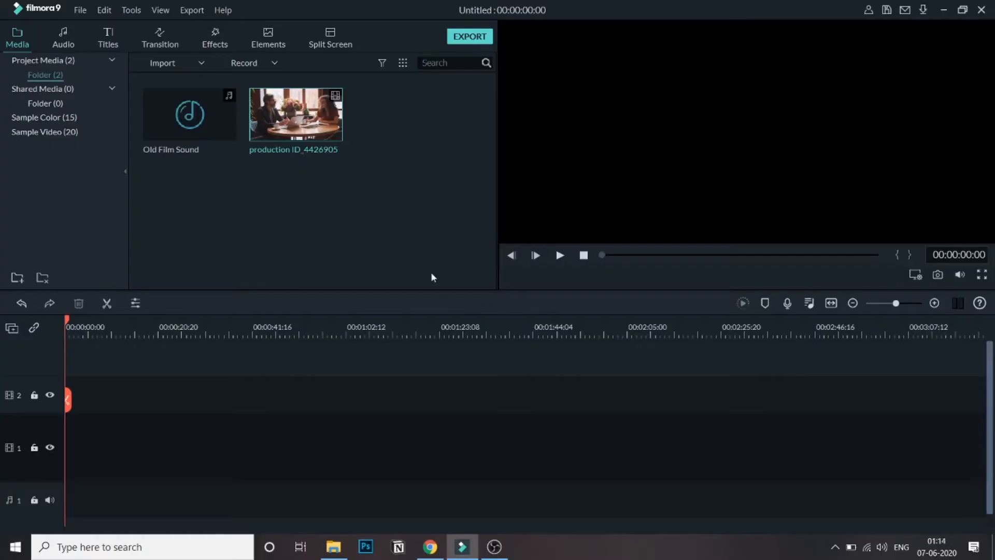
mouse_move(266, 188)
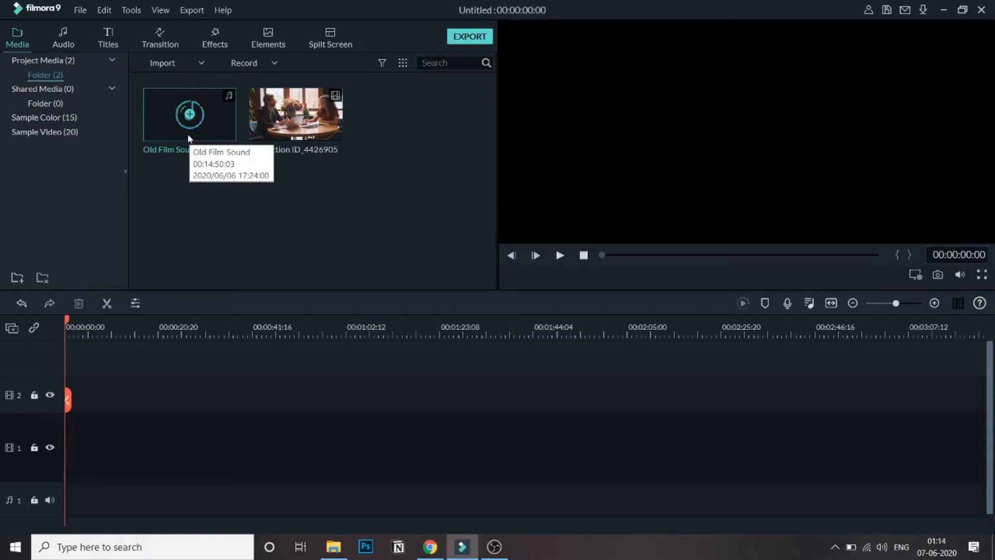
mouse_move(295, 174)
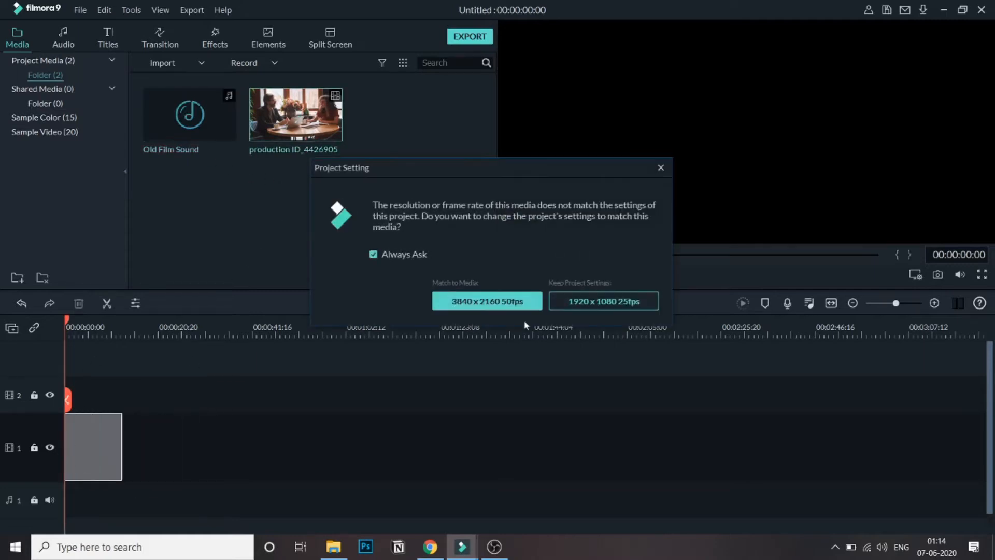
mouse_move(604, 301)
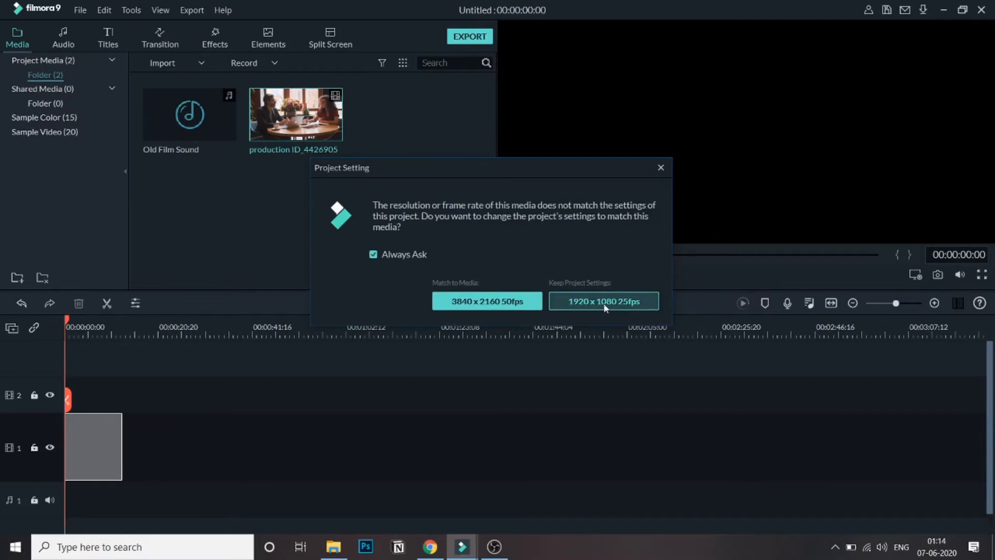
Step: Keep the project at 1920×1080 25fps when the café clip lands on video track 1
left_click(602, 301)
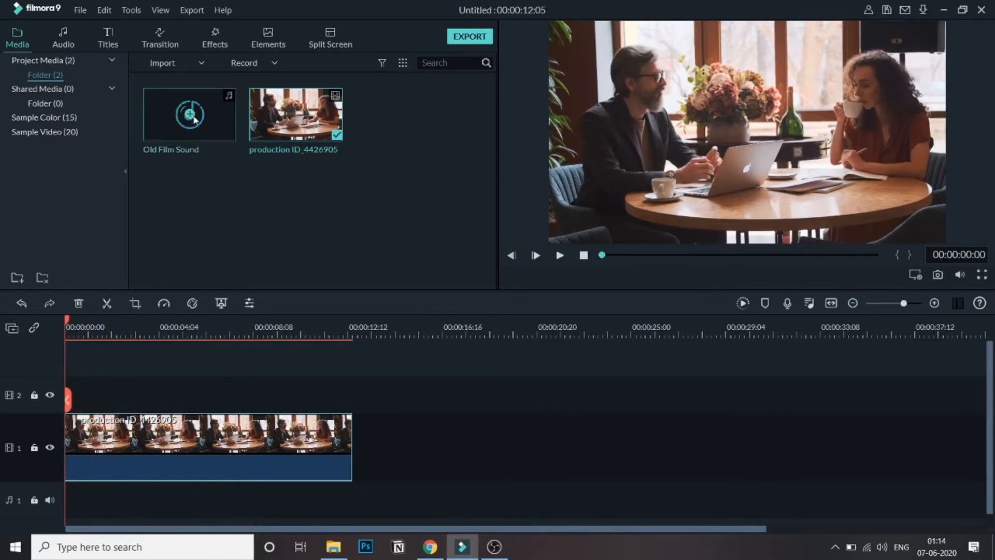
Step: Search the Effects overlays for 'ver' to locate the Very Dirty Film overlay
left_click(214, 37)
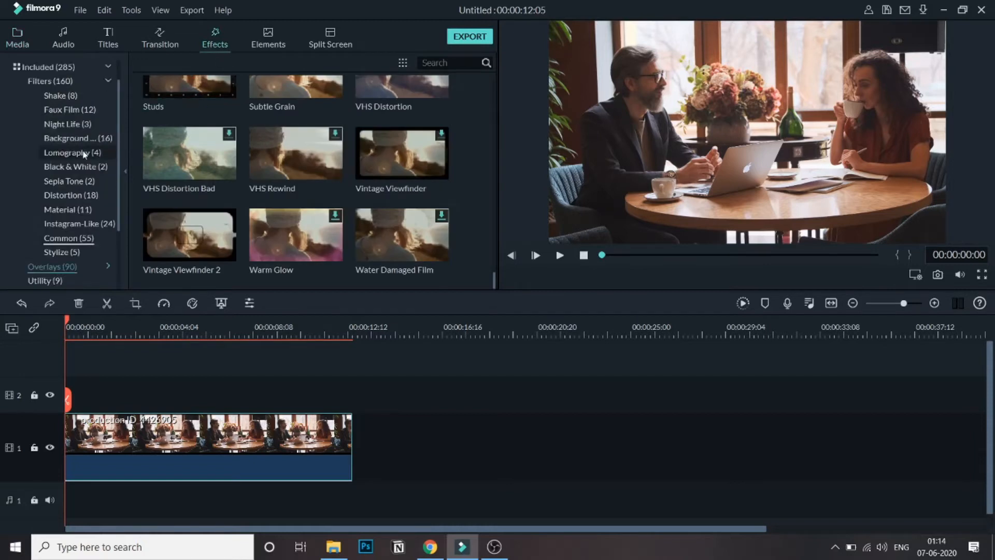
scroll("down", 3)
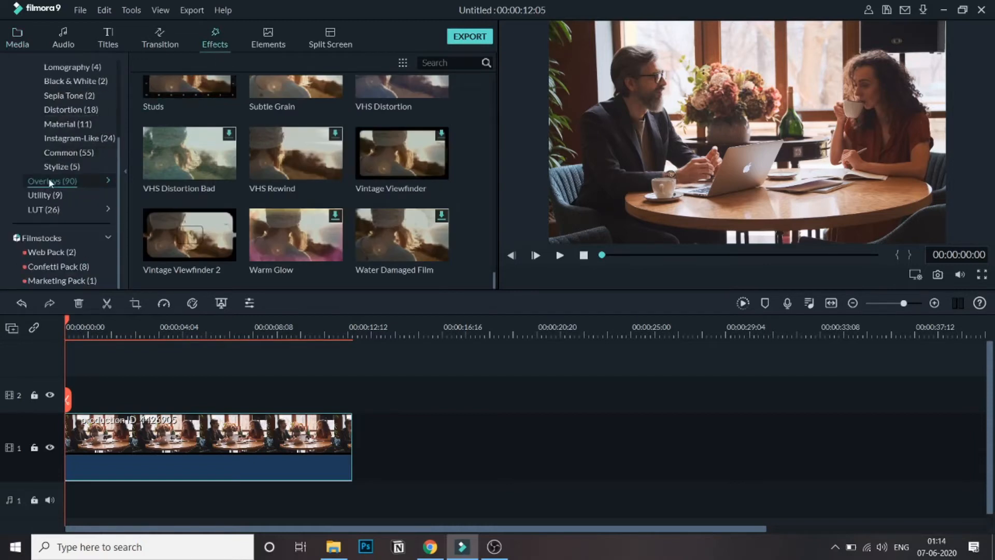
mouse_move(295, 153)
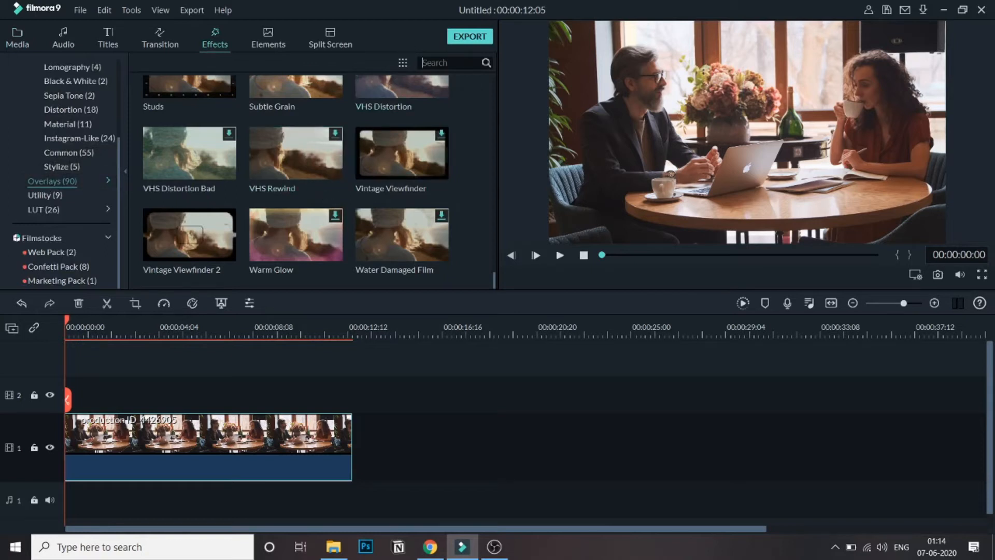
type("ver")
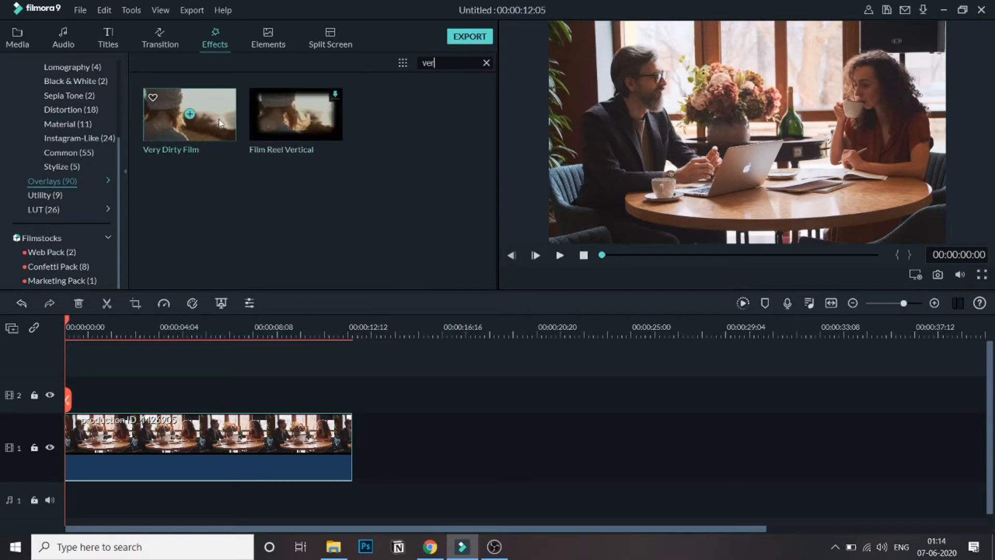
mouse_move(203, 126)
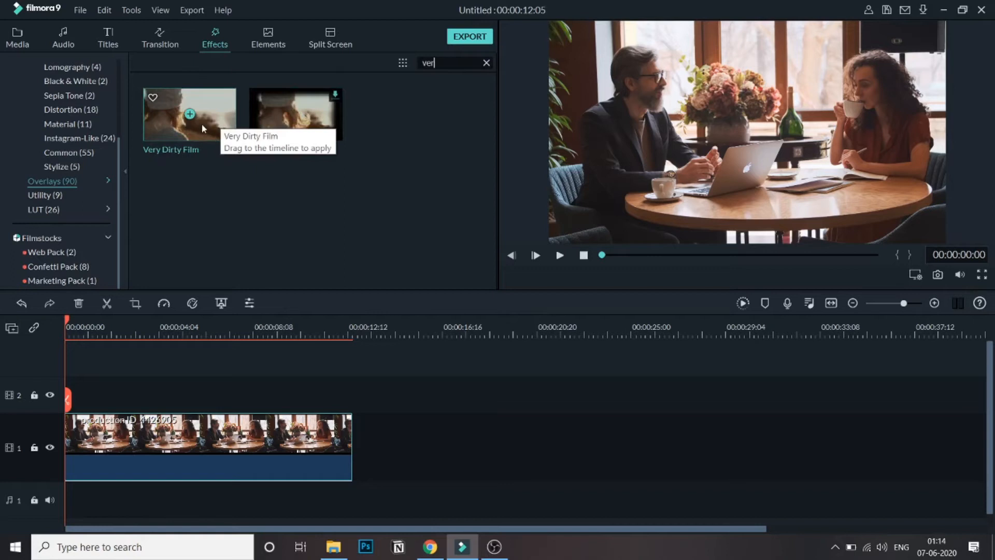
mouse_move(189, 236)
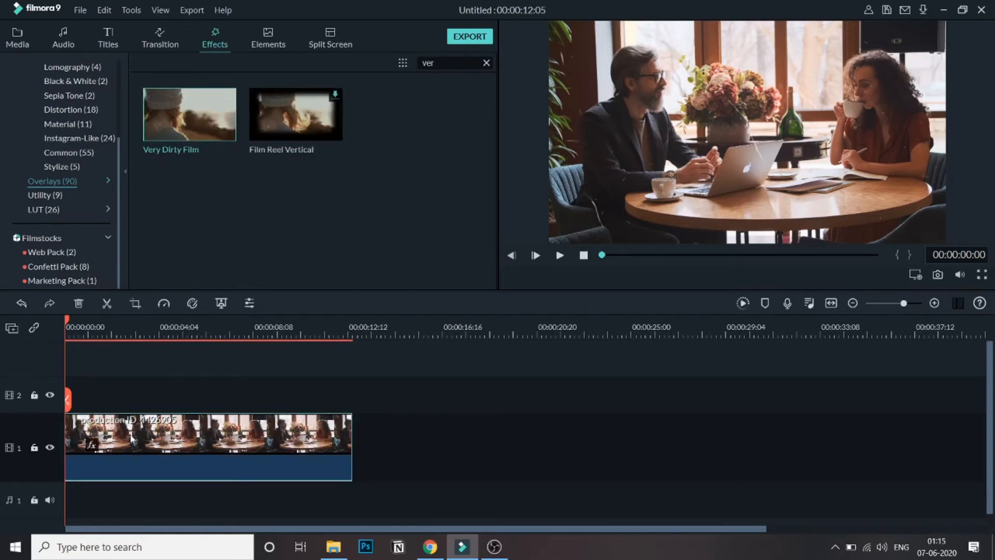
mouse_move(558, 273)
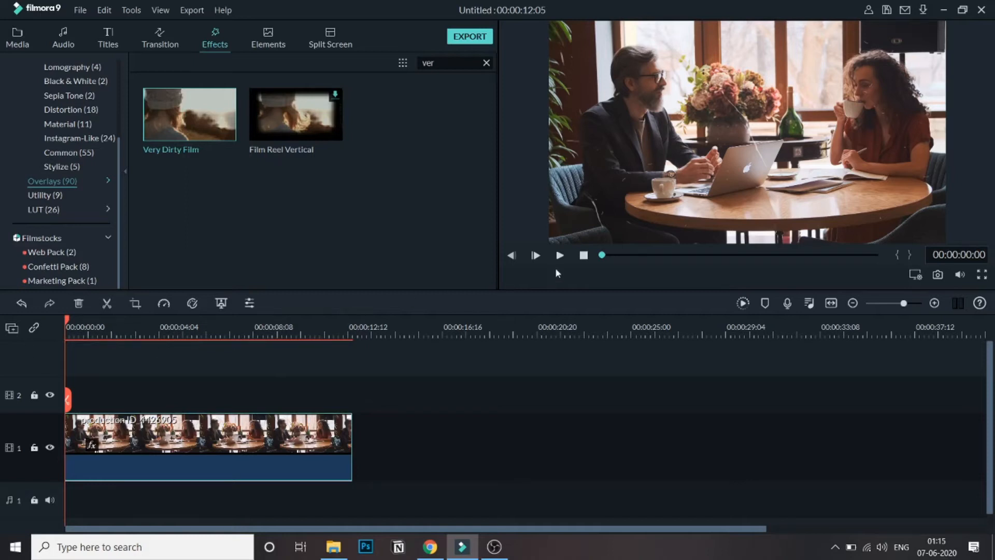
left_click(558, 255)
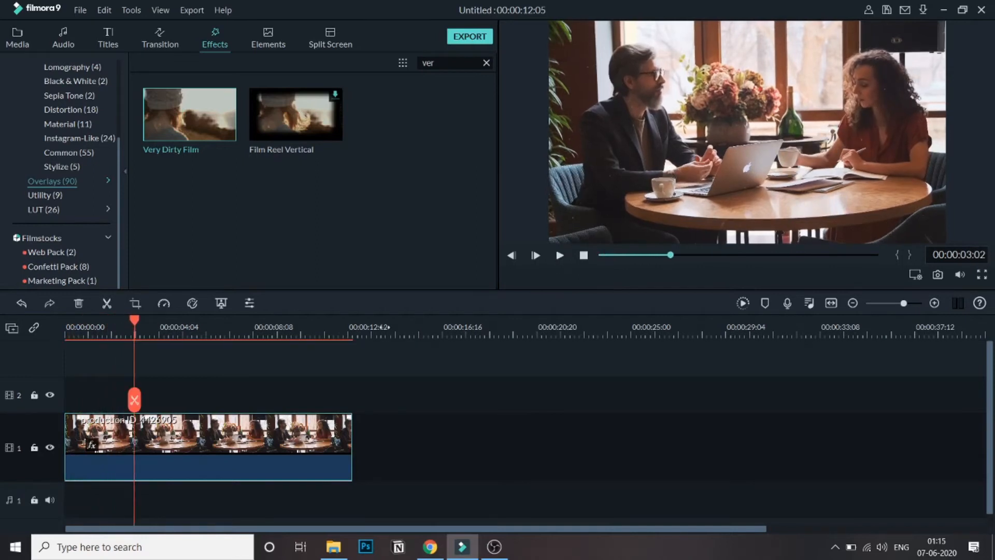
mouse_move(386, 293)
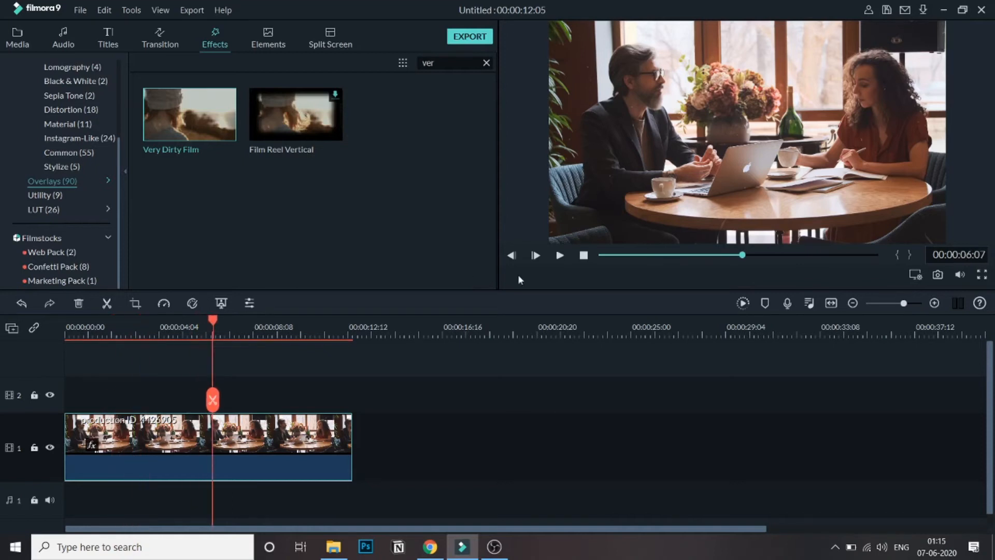
left_click(535, 255)
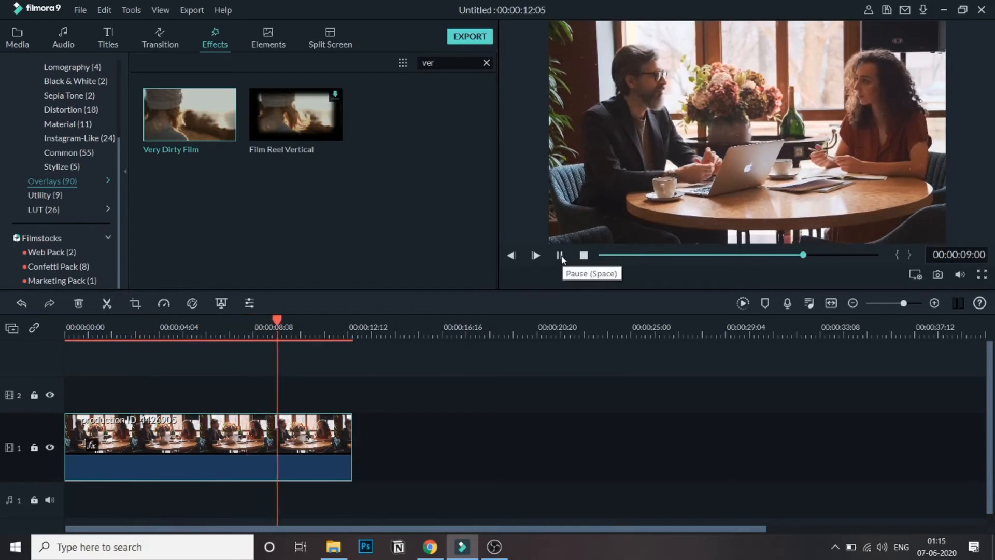
left_click(560, 255)
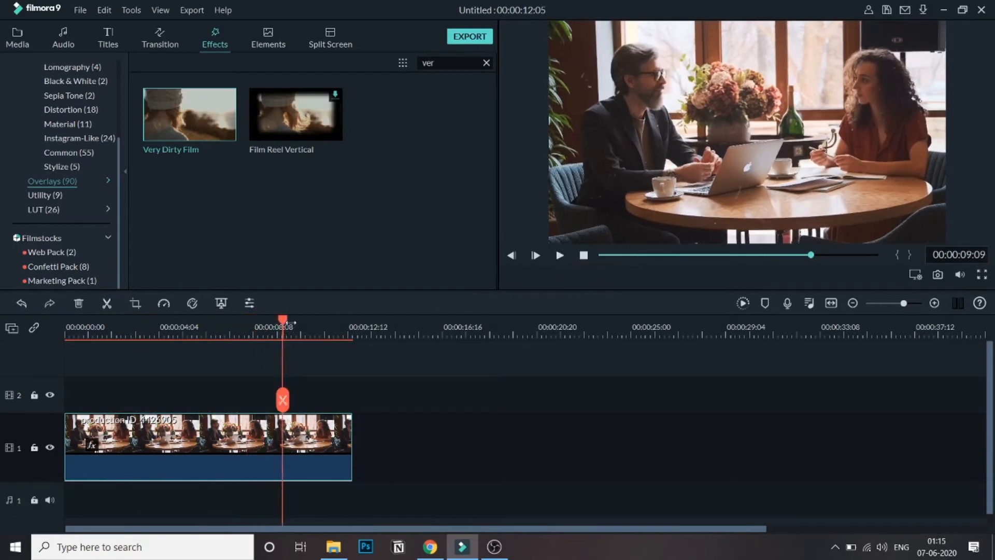
left_click(582, 255)
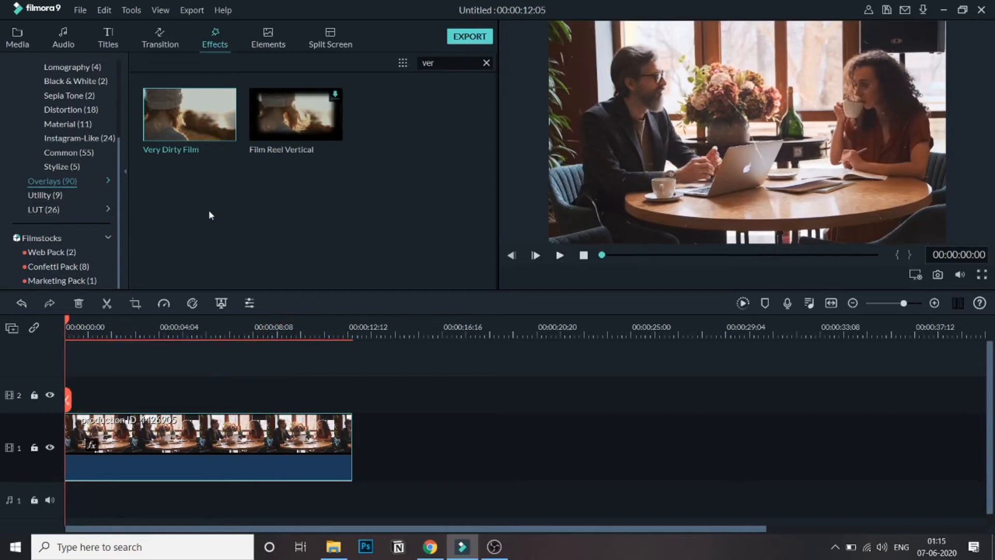
mouse_move(94, 194)
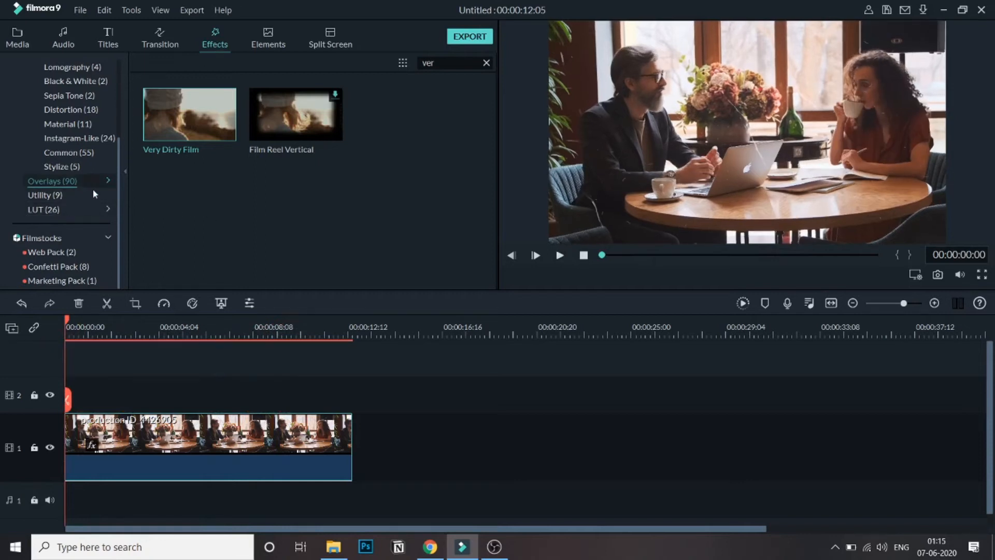
Step: Show the Black & White filter category with the search cleared, listing Ash and Willow
scroll("up", 3)
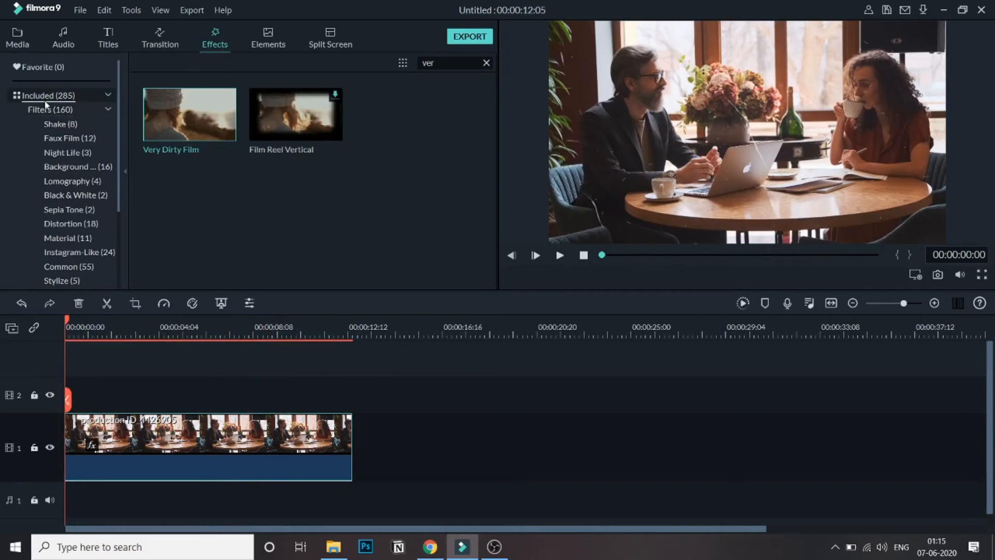
mouse_move(75, 195)
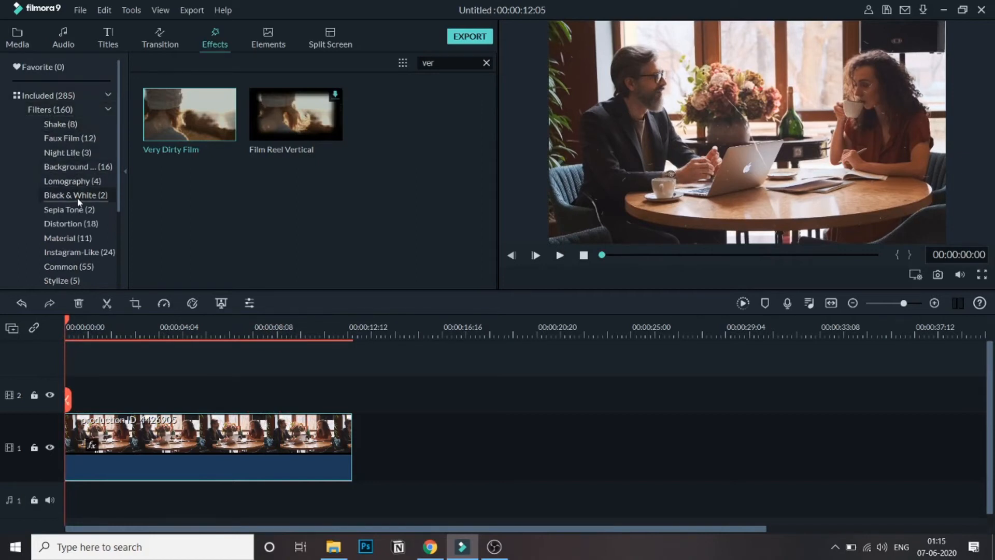
left_click(75, 194)
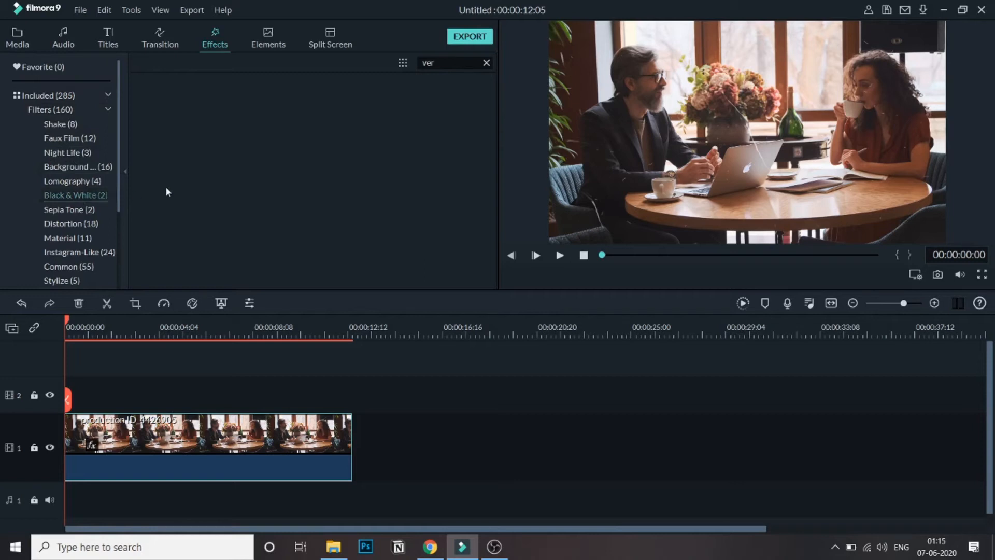
left_click(486, 62)
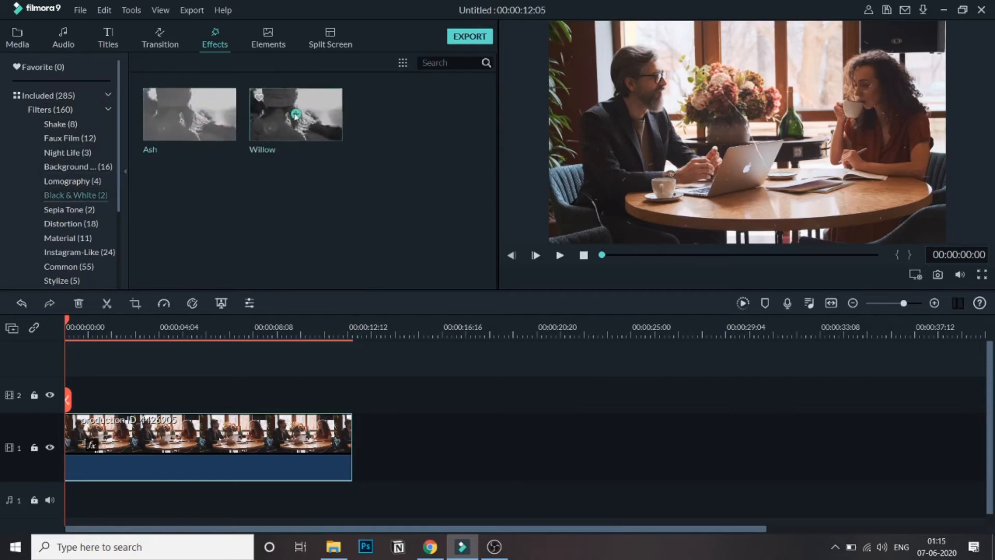
mouse_move(284, 125)
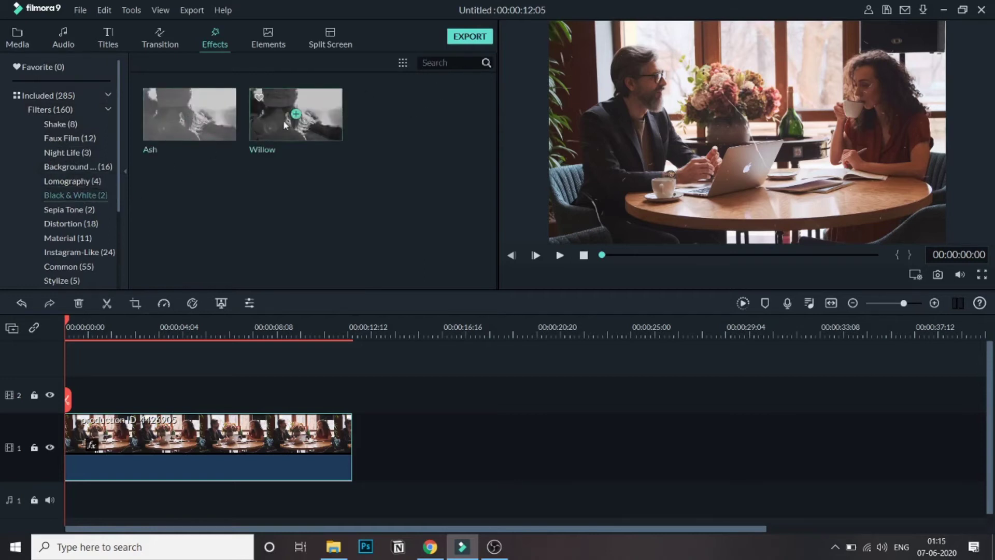
mouse_move(288, 134)
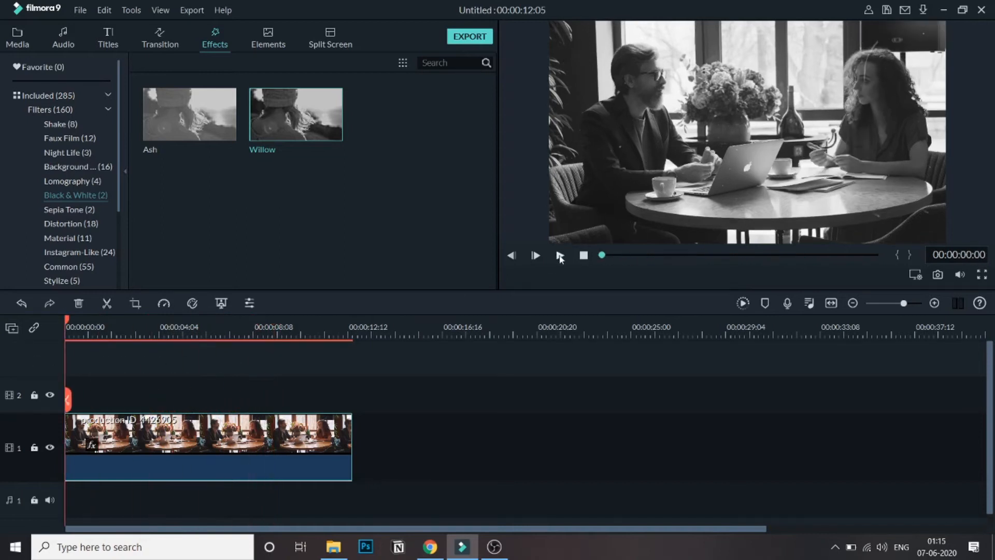
Step: Preview the black-and-white café clip, then return to the imported Media library
left_click(535, 255)
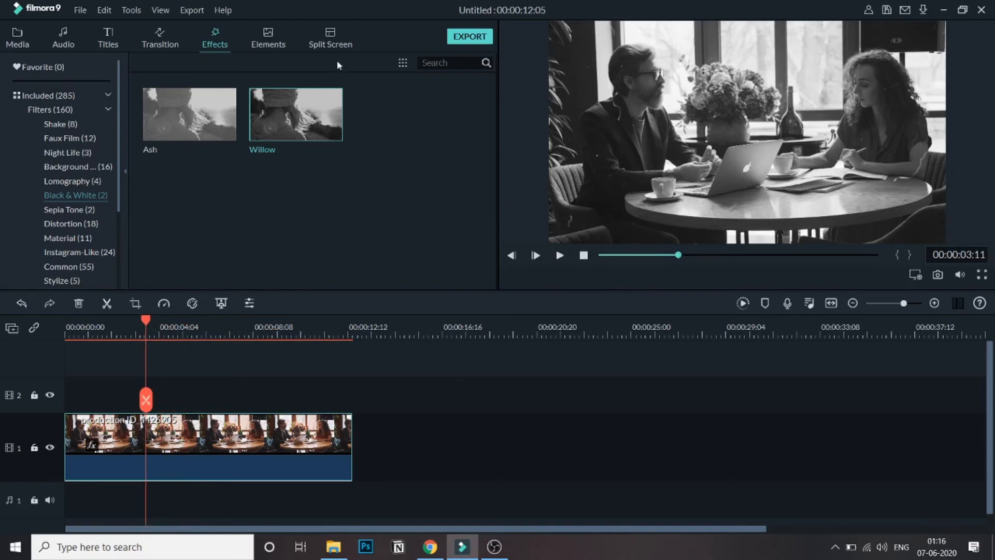
mouse_move(236, 56)
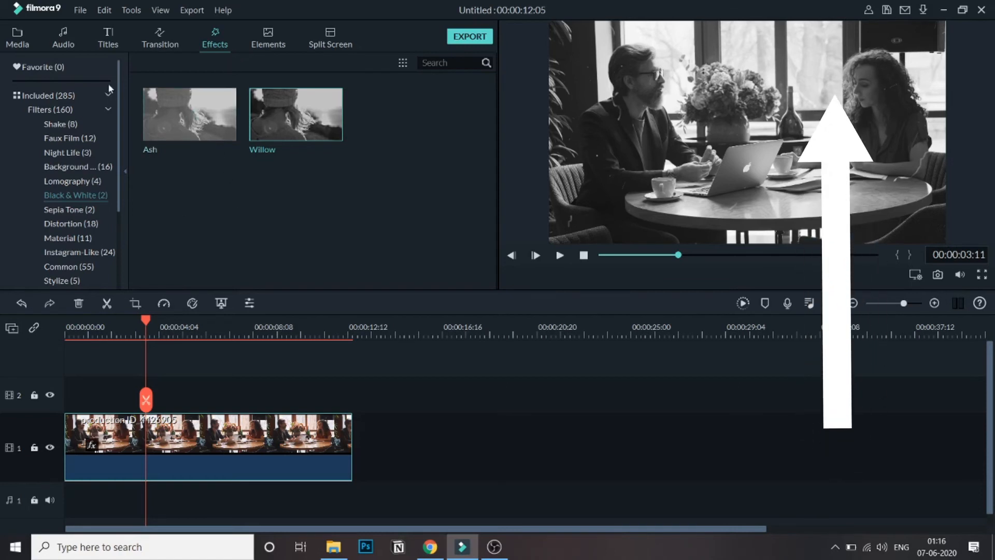
left_click(18, 37)
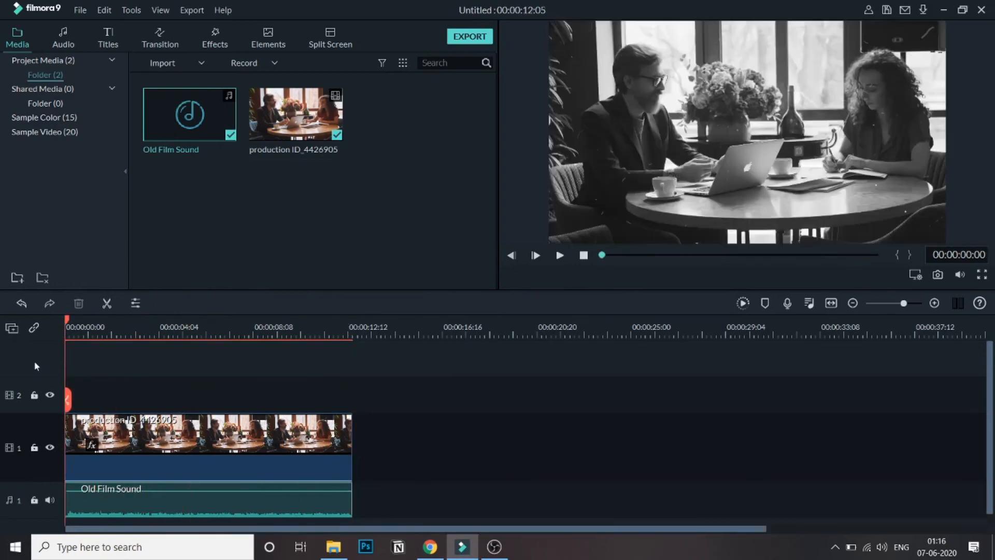
Step: Preview the café clip with Old Film Sound on the audio track, then pause
left_click(559, 255)
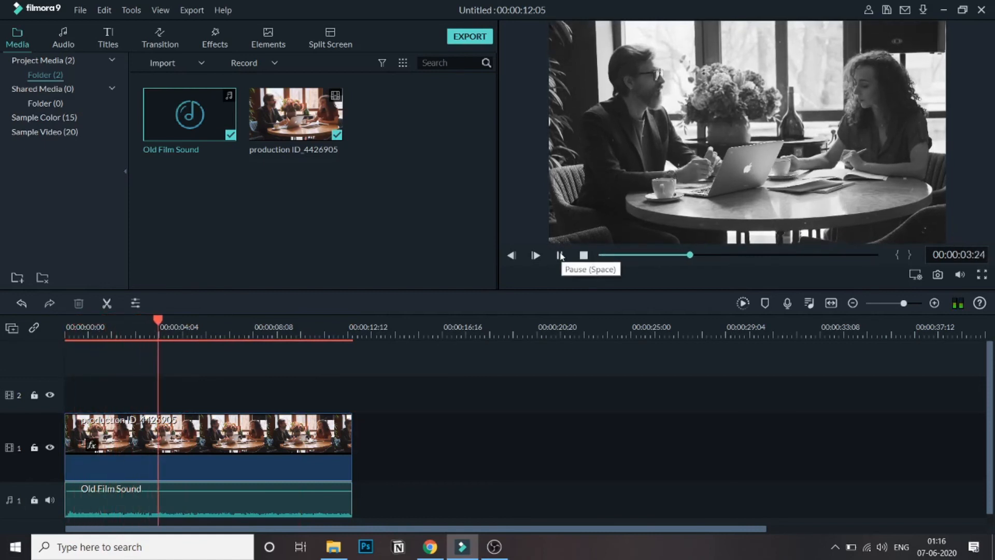
left_click(535, 255)
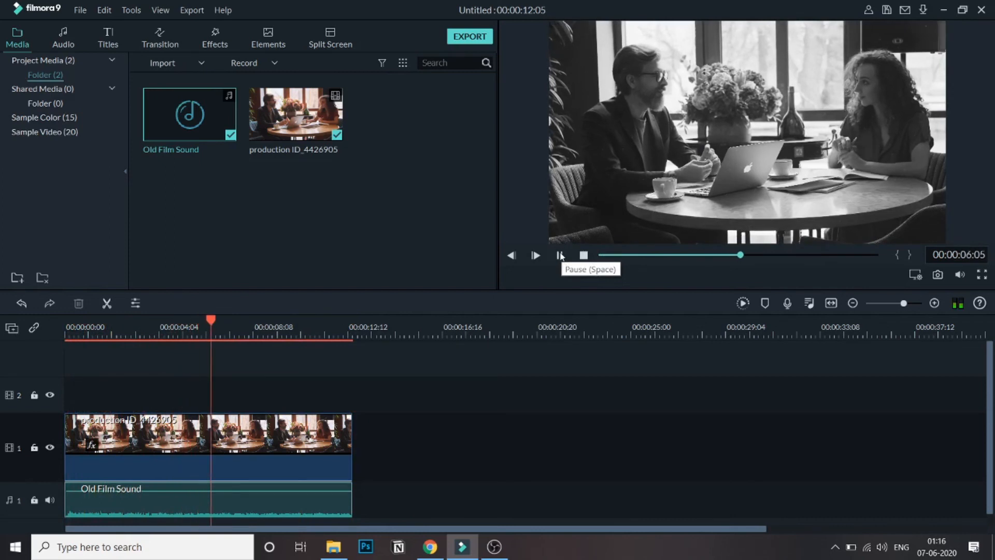